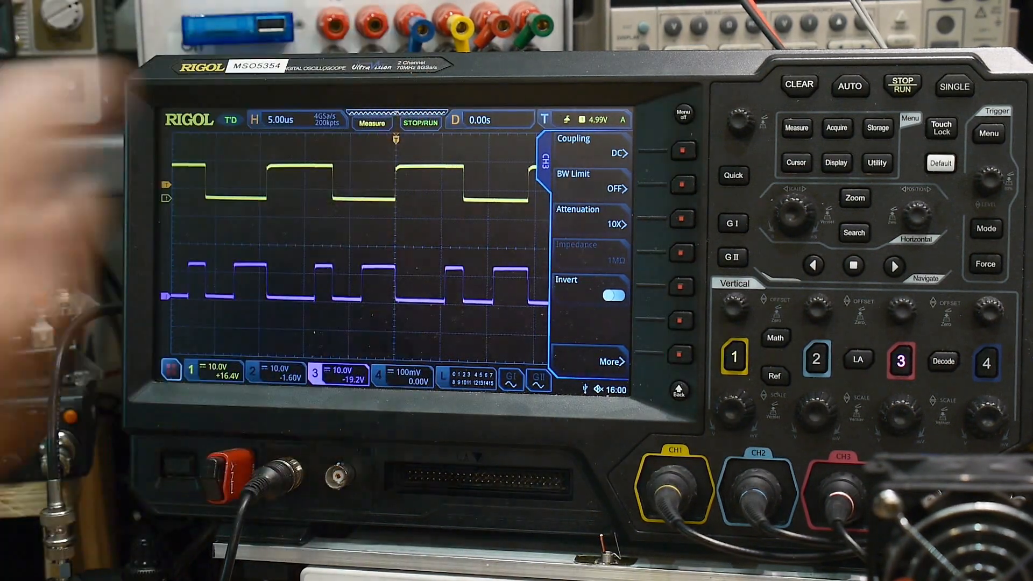
# Bring up the trigger settings after saving CH1 to Ref1 and offsetting CH1 to -1.60 V
pyautogui.click(849, 86)
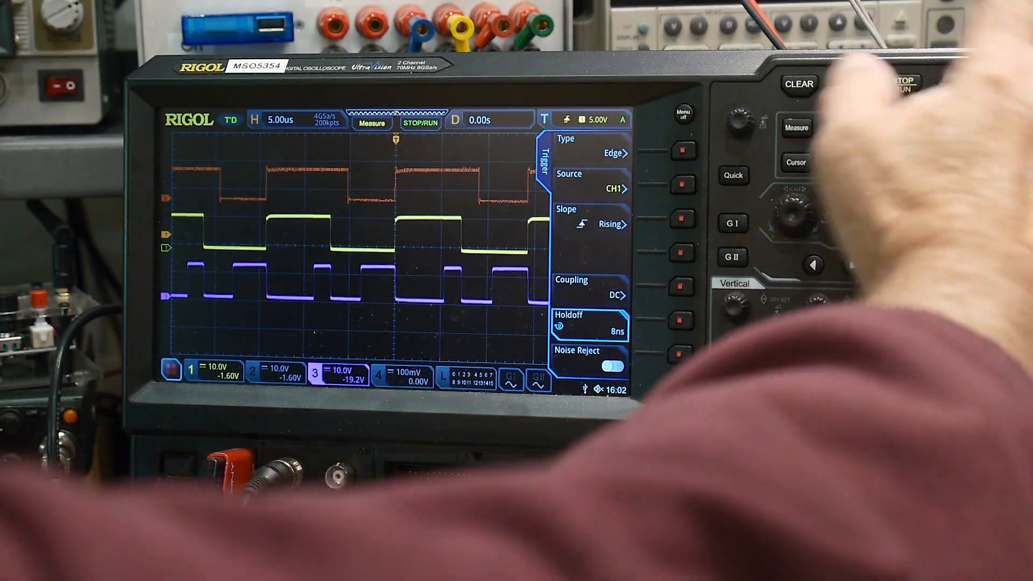
# Make CH3 the trigger source, freeze acquisition, and show the Ref1 reference settings
pyautogui.click(682, 188)
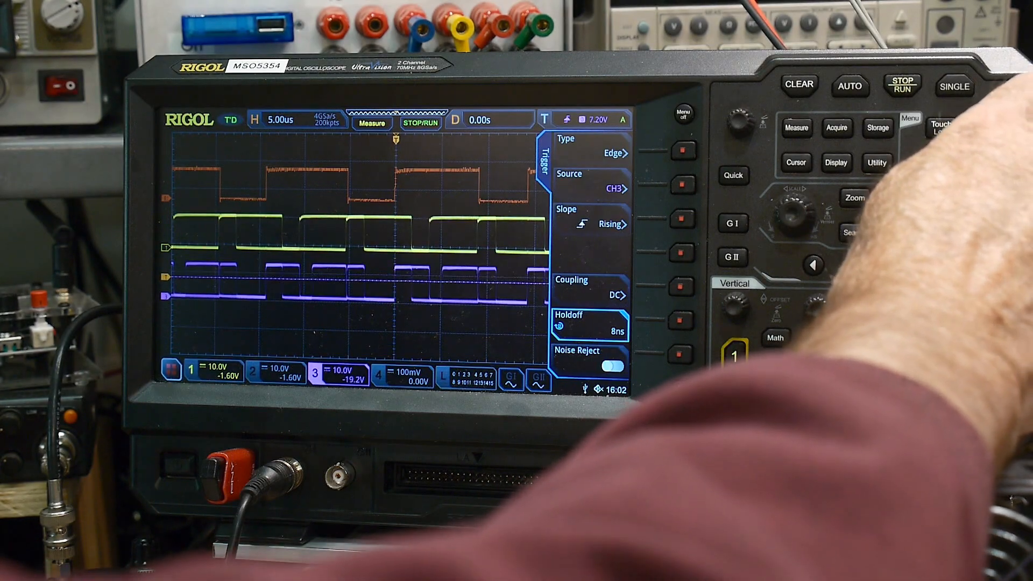
pyautogui.click(901, 84)
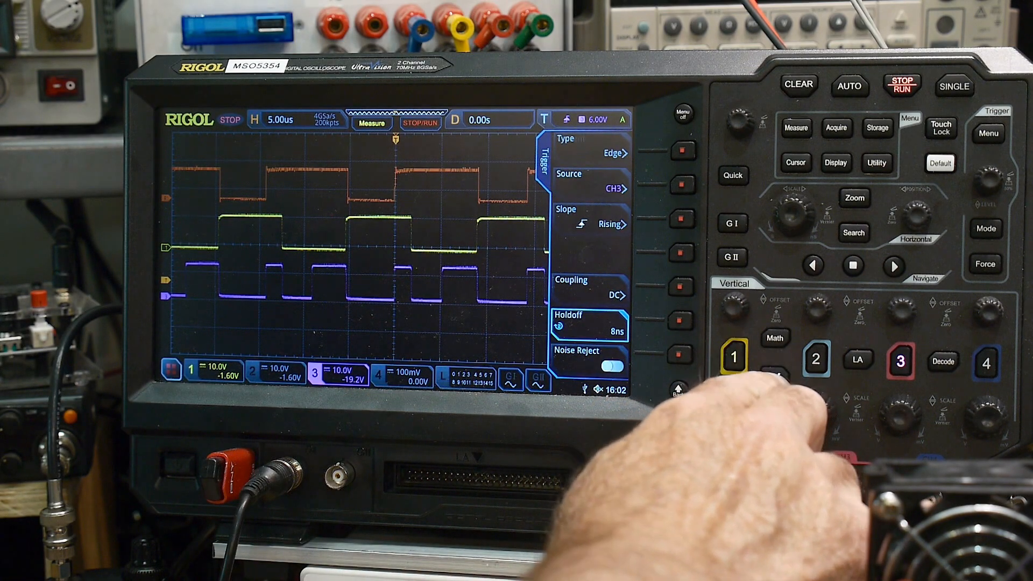
pyautogui.click(775, 376)
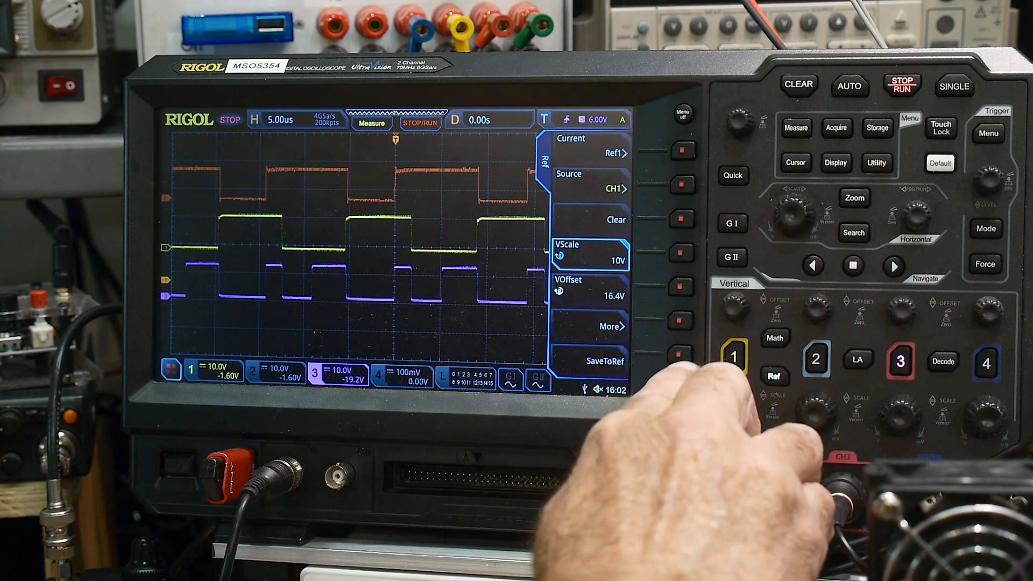